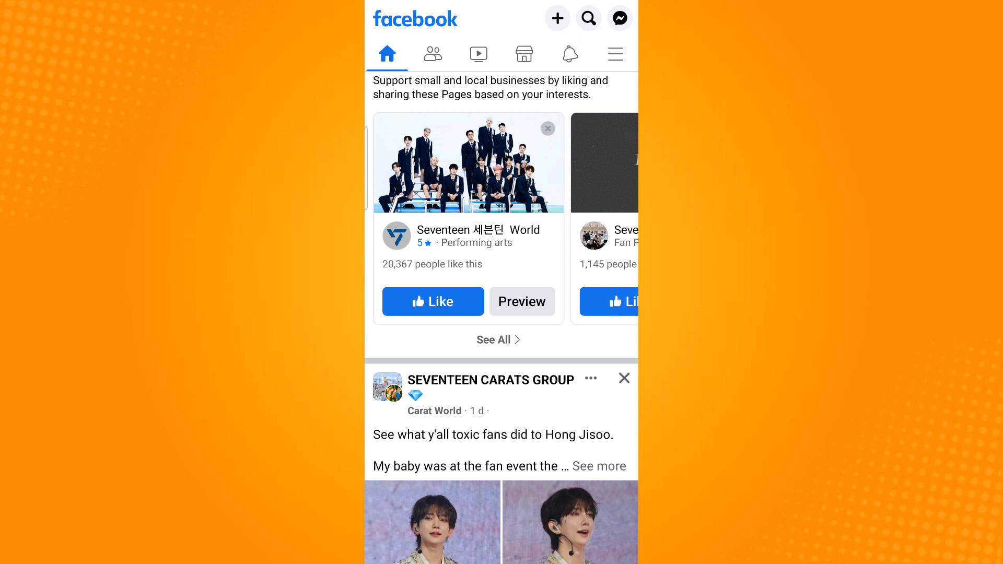
Bring up Facebook's main Menu from the news feed
left_click(615, 53)
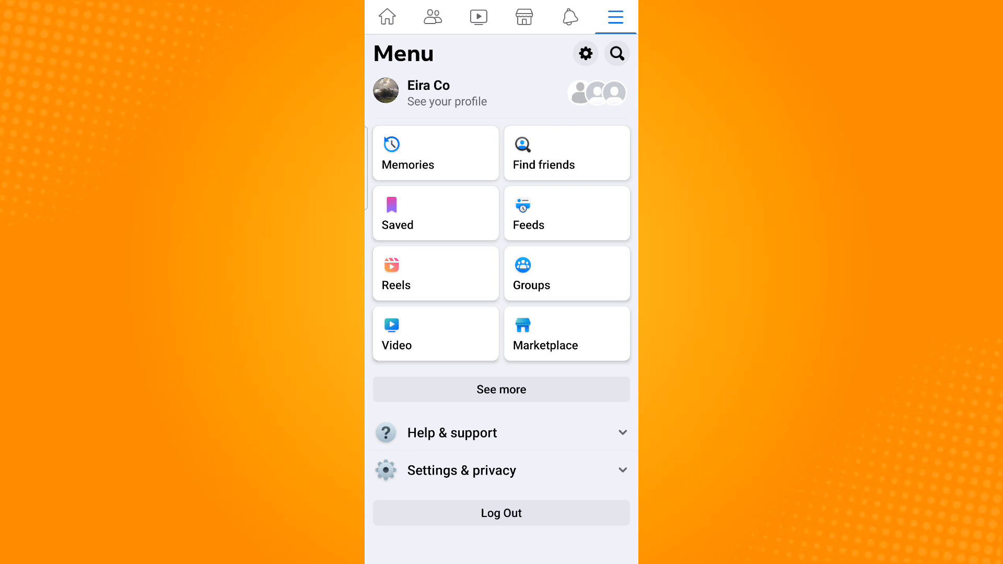
Reach Settings & privacy and scroll to the Your information section
left_click(461, 471)
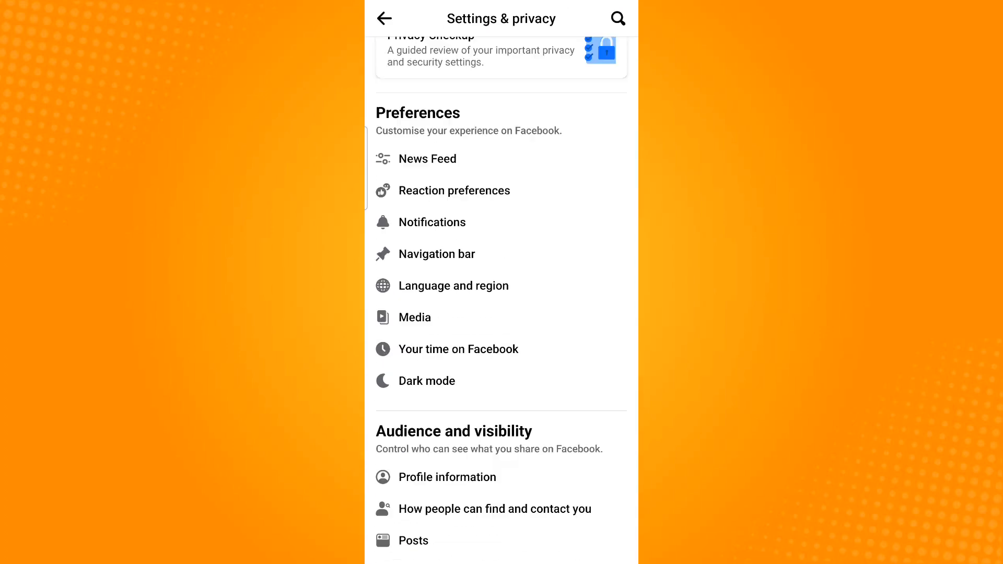
scroll("down", 3)
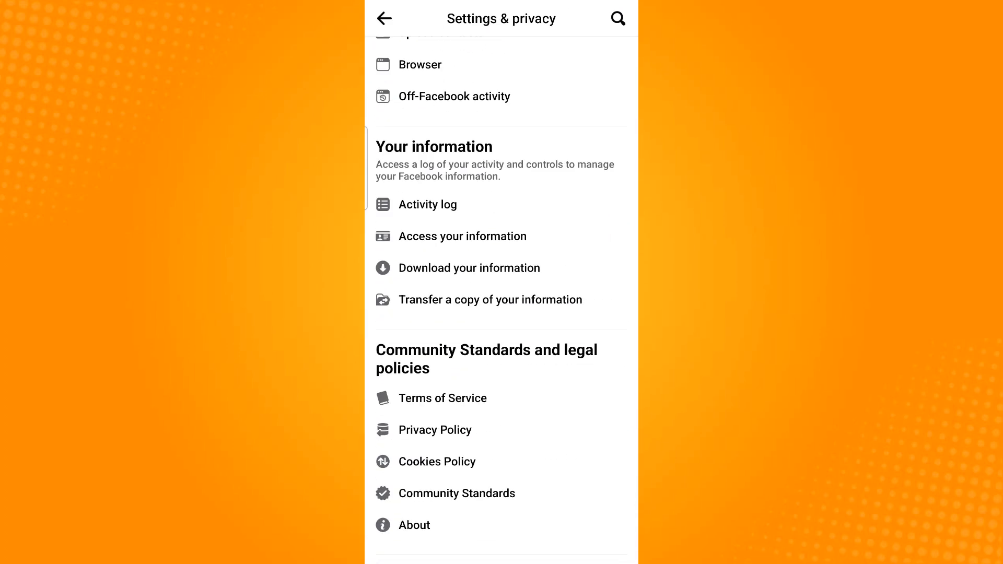
scroll("down", 3)
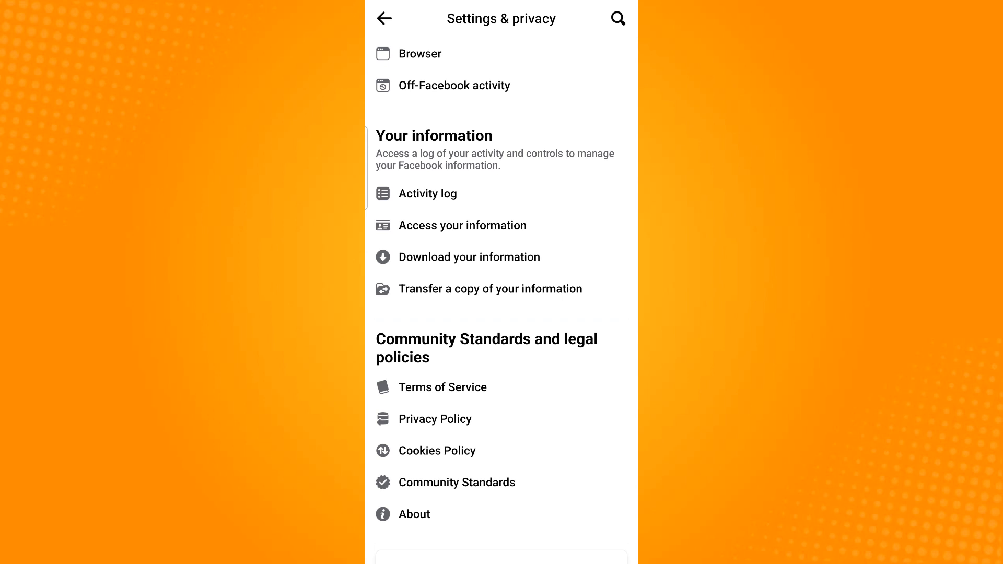
Go through Activity log and Archive into the Story Archive and view the archived story
left_click(433, 193)
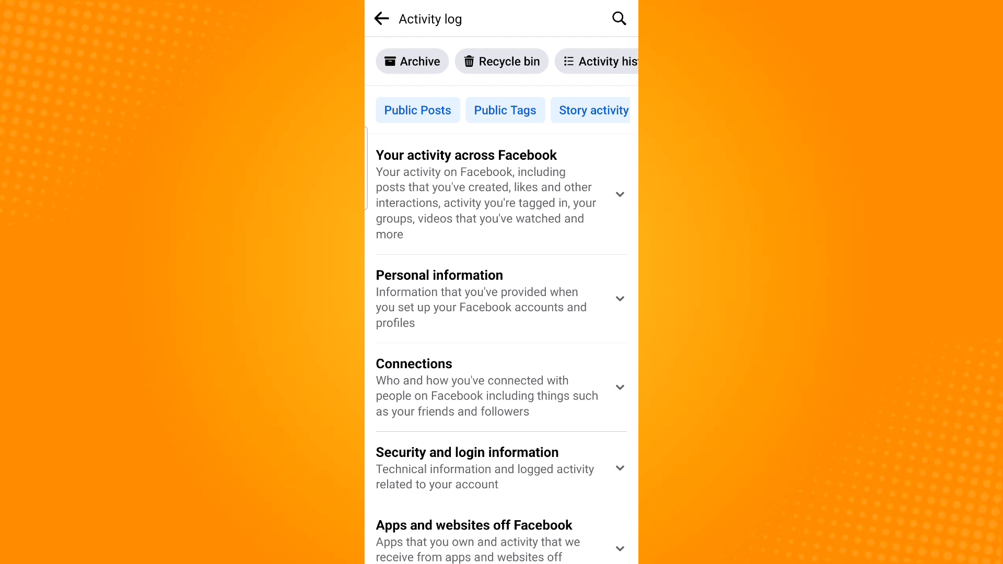
left_click(412, 61)
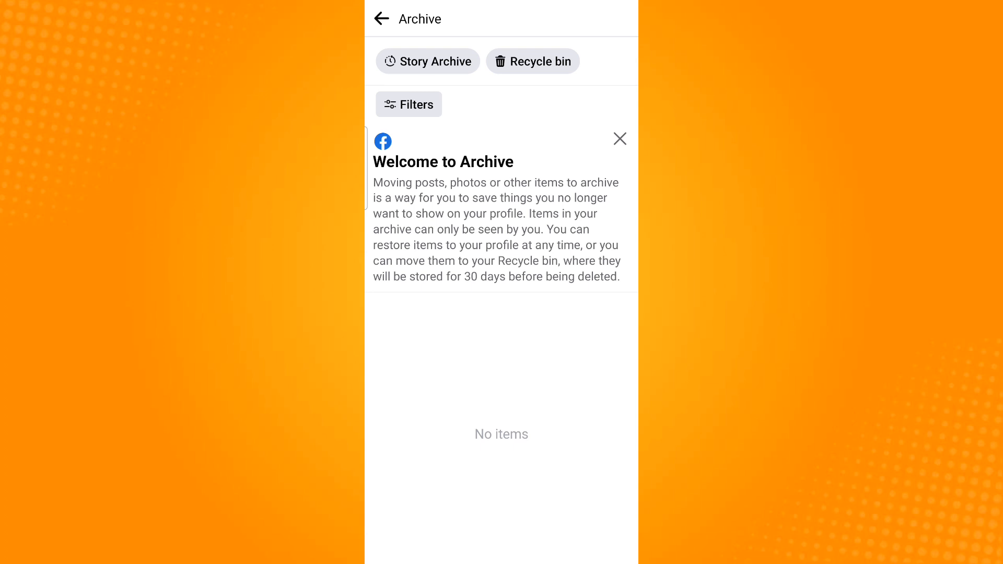
left_click(427, 61)
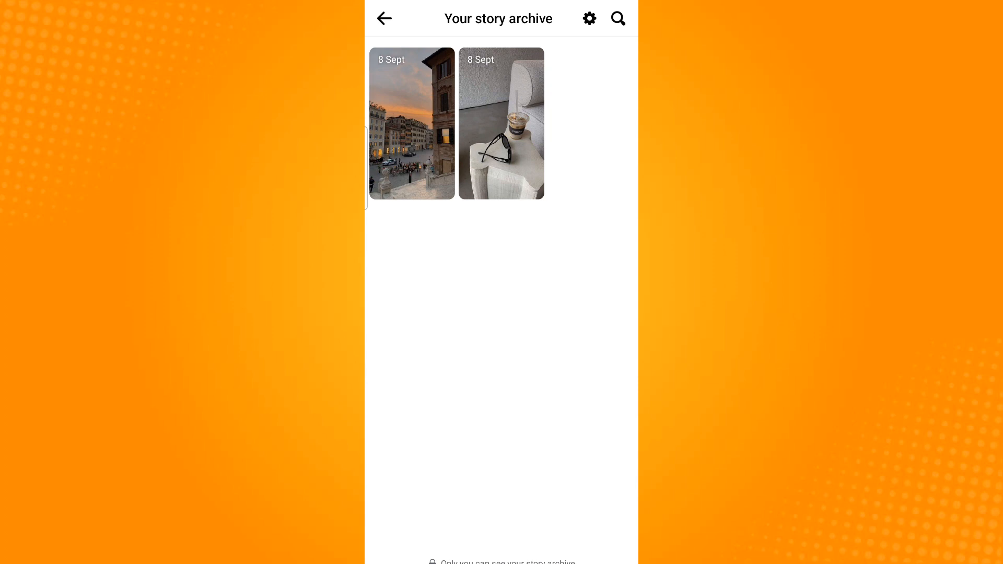
left_click(412, 125)
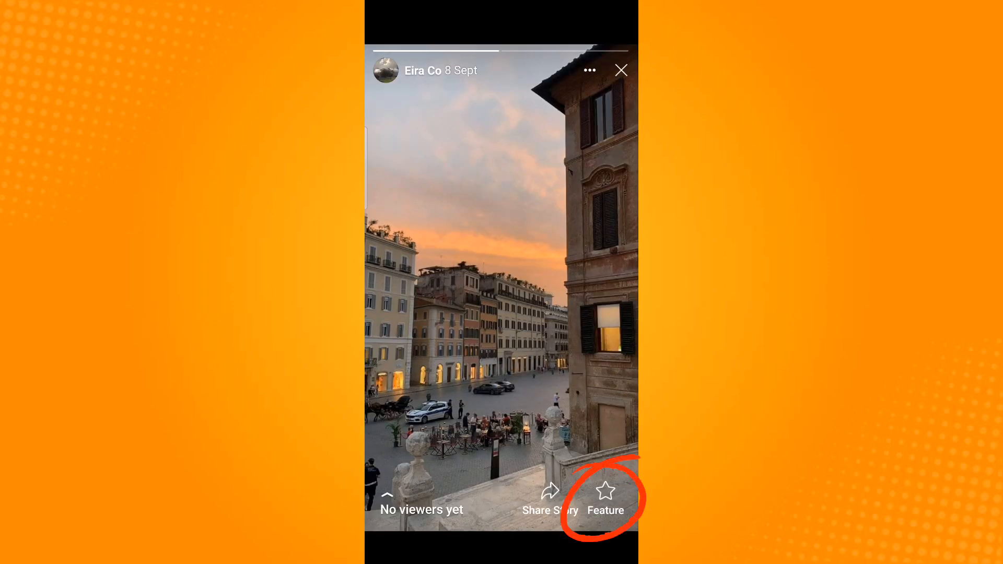
Feature this story on the profile in a new featured collection
left_click(605, 500)
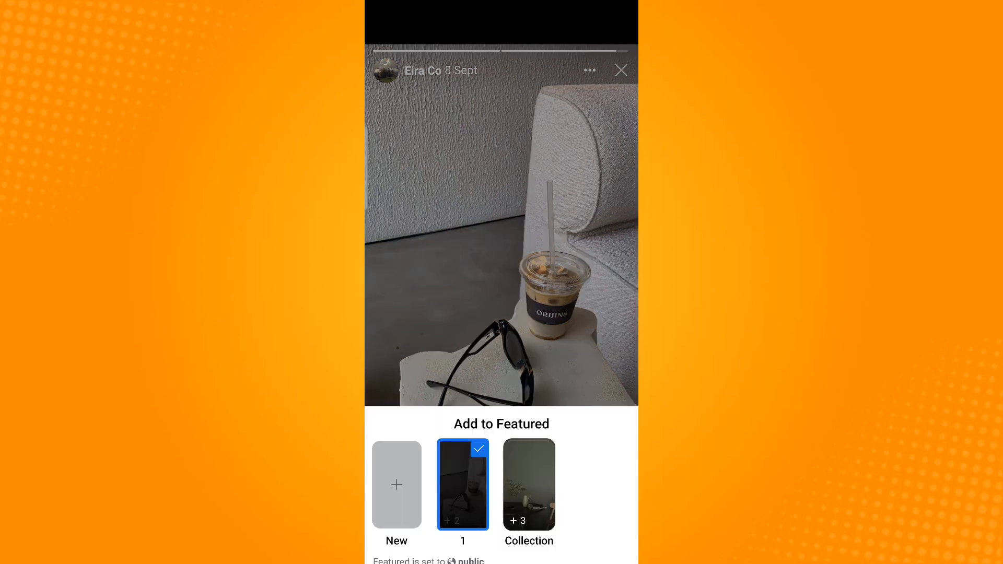
left_click(463, 485)
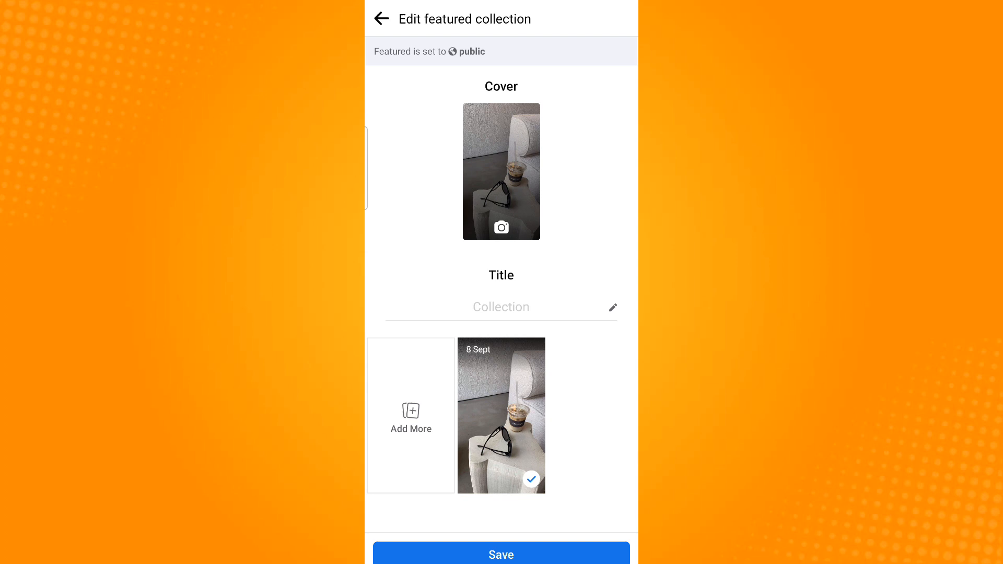
Title the collection '2' and add two more uploaded photos to it
type("2")
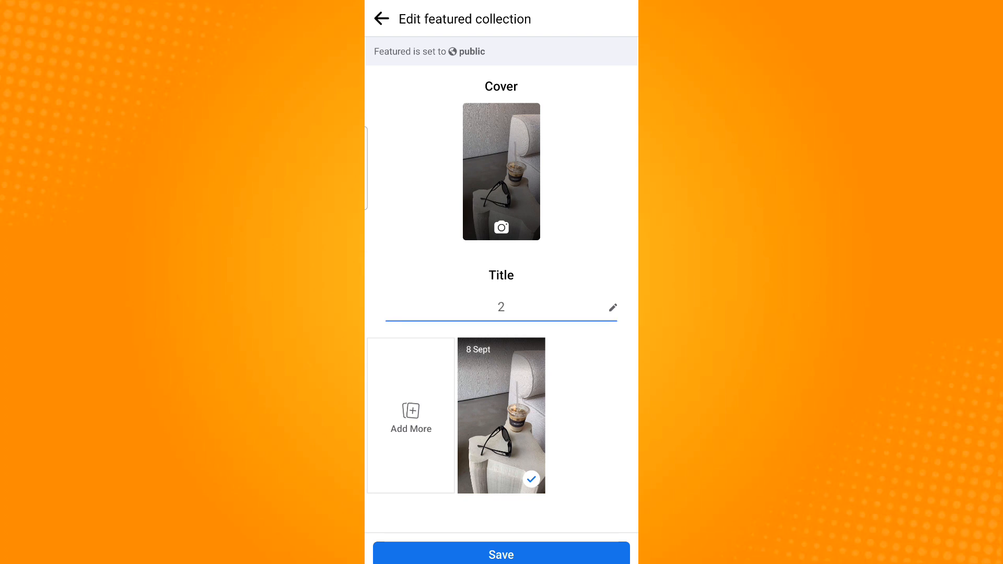
left_click(500, 308)
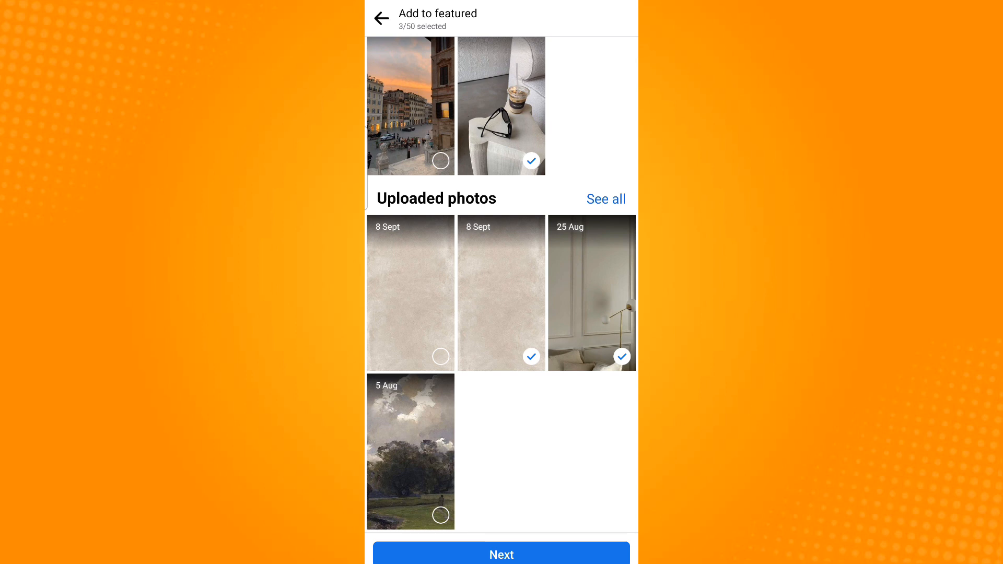
Confirm the three photos for collection 2 and set the 25 Aug interior photo as cover
left_click(500, 554)
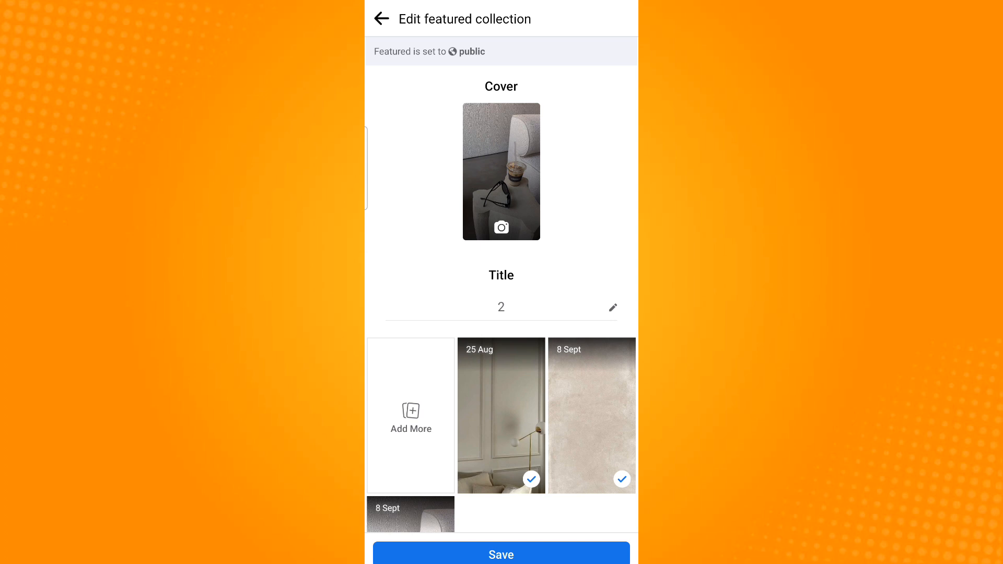
left_click(501, 226)
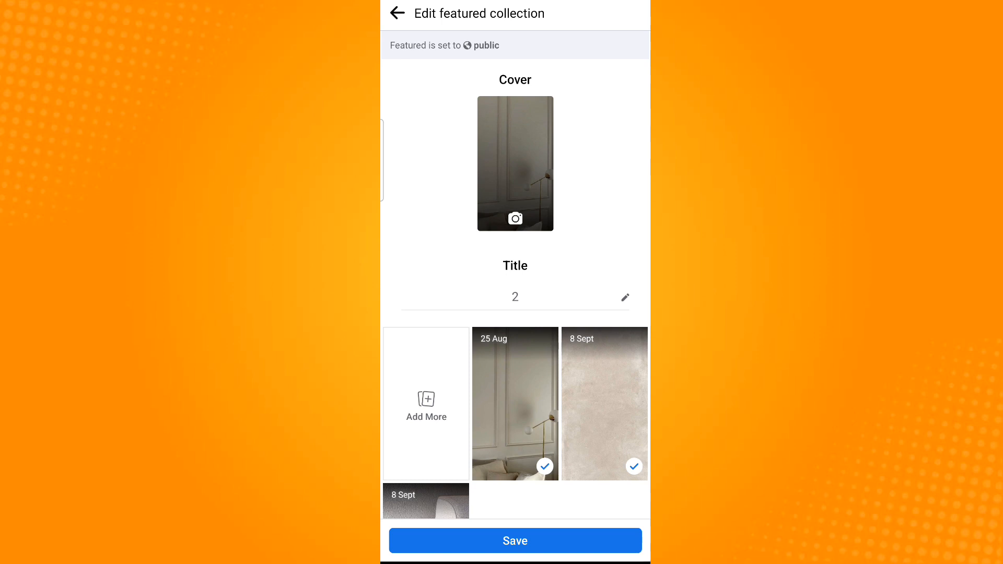
Save collection 2 and check it appears in the profile's Featured section beside '1' and 'Collection'
left_click(515, 540)
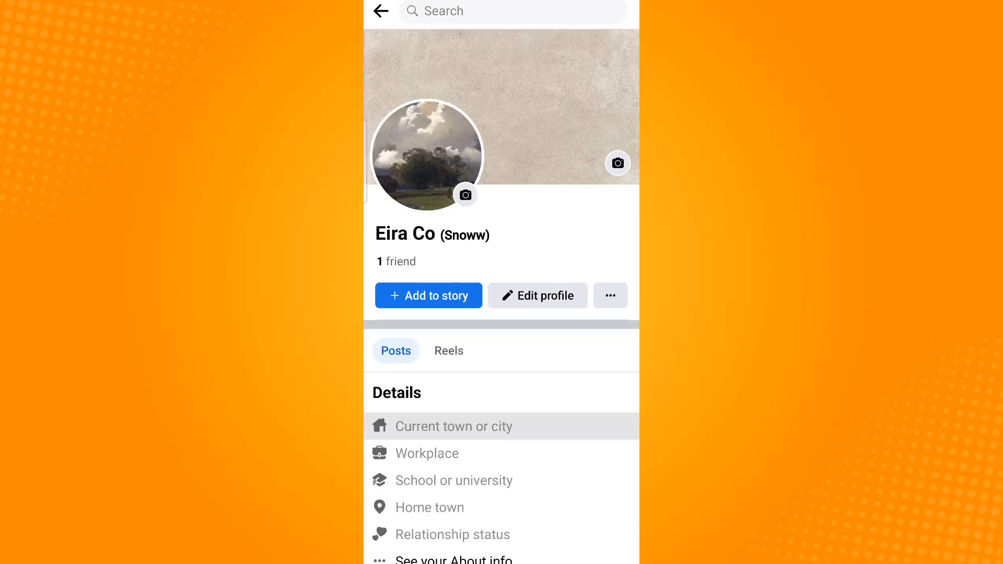
scroll("down", 3)
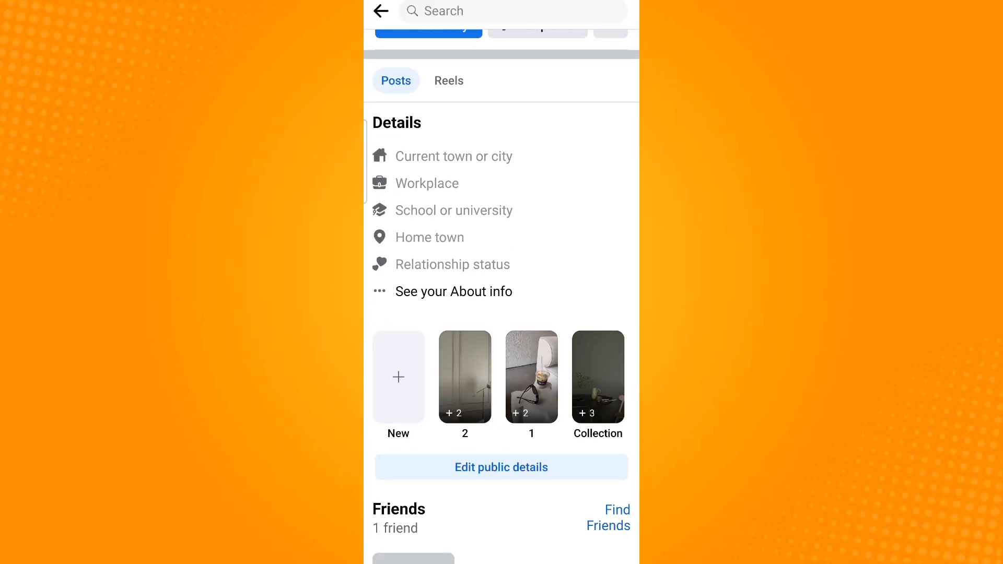
scroll("down", 3)
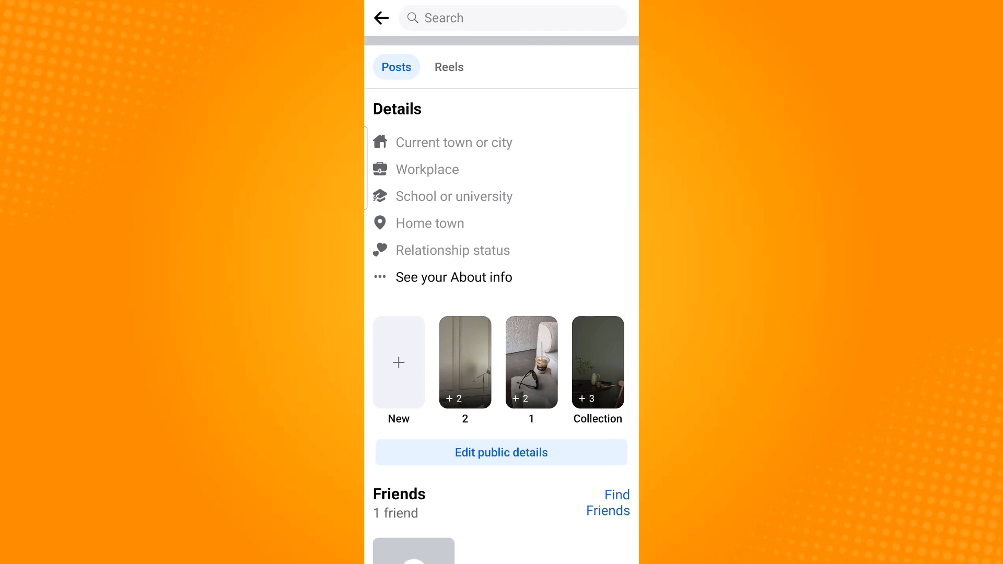